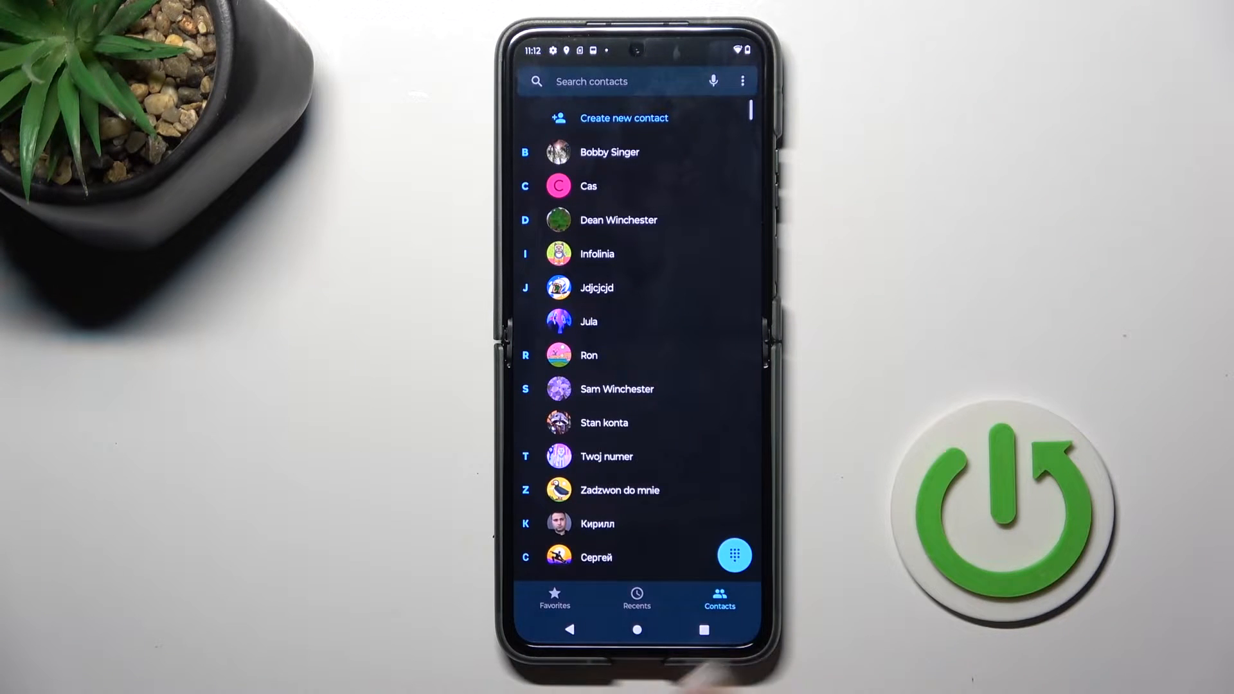
- Open the empty dialer keypad from the Contacts list
left_click(734, 555)
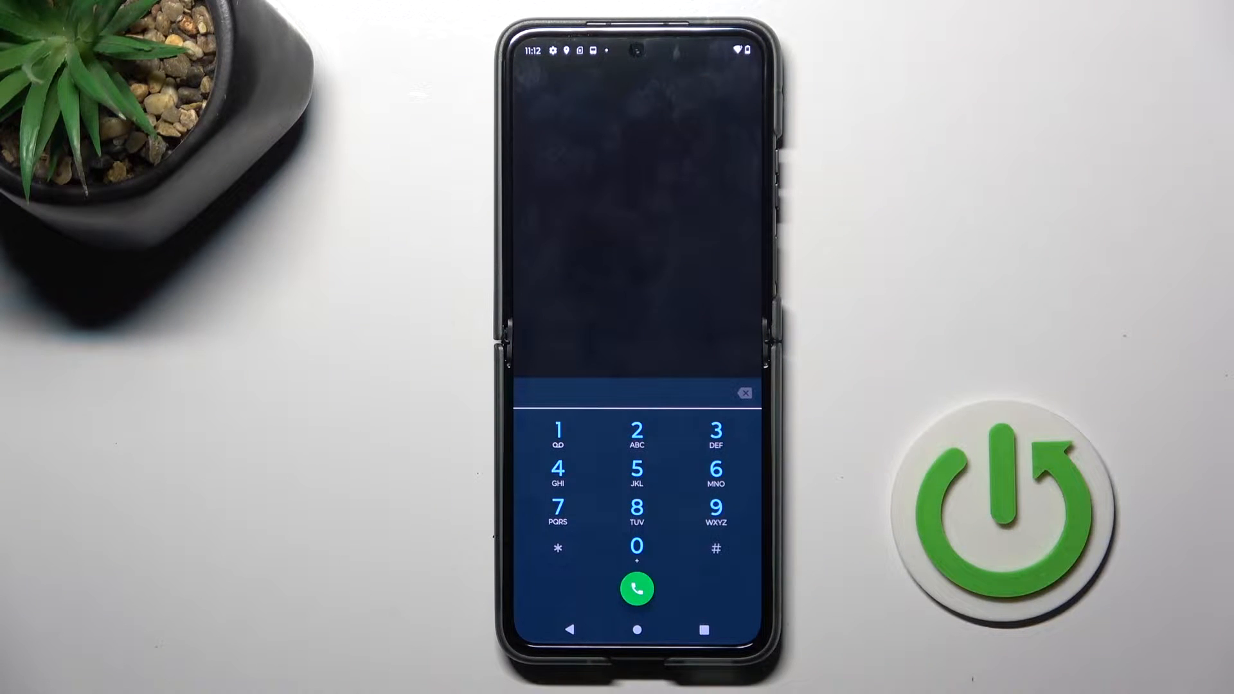
left_click(558, 547)
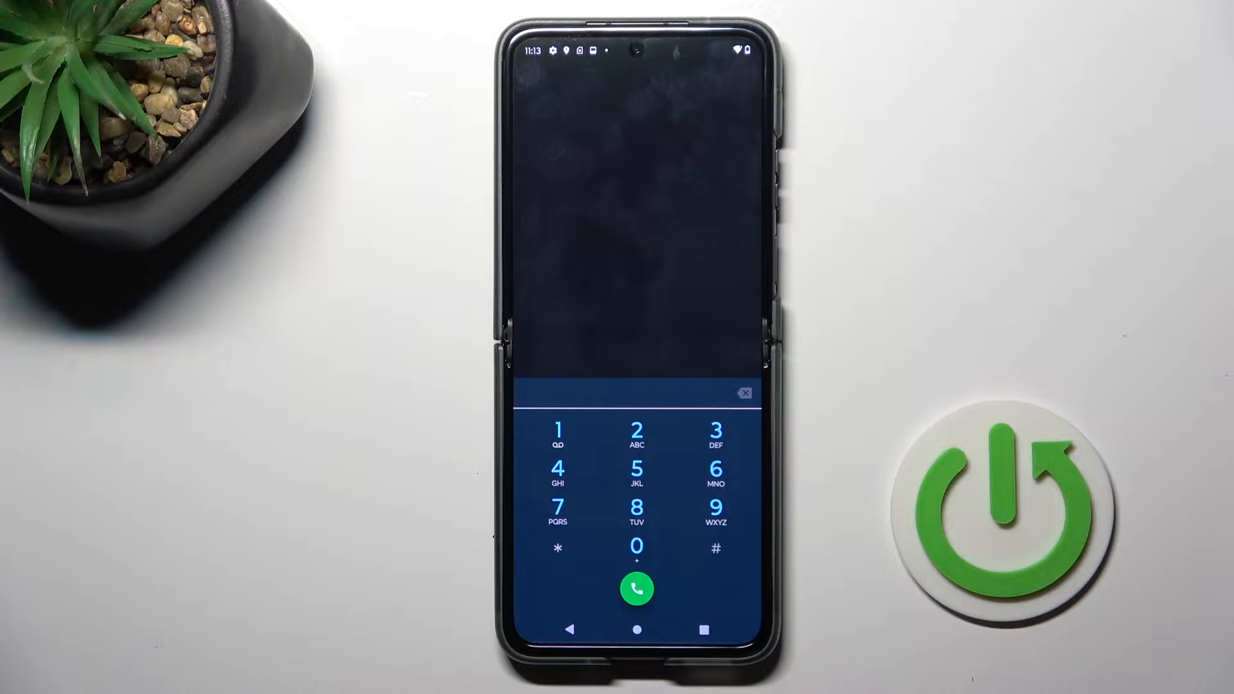
left_click(556, 548)
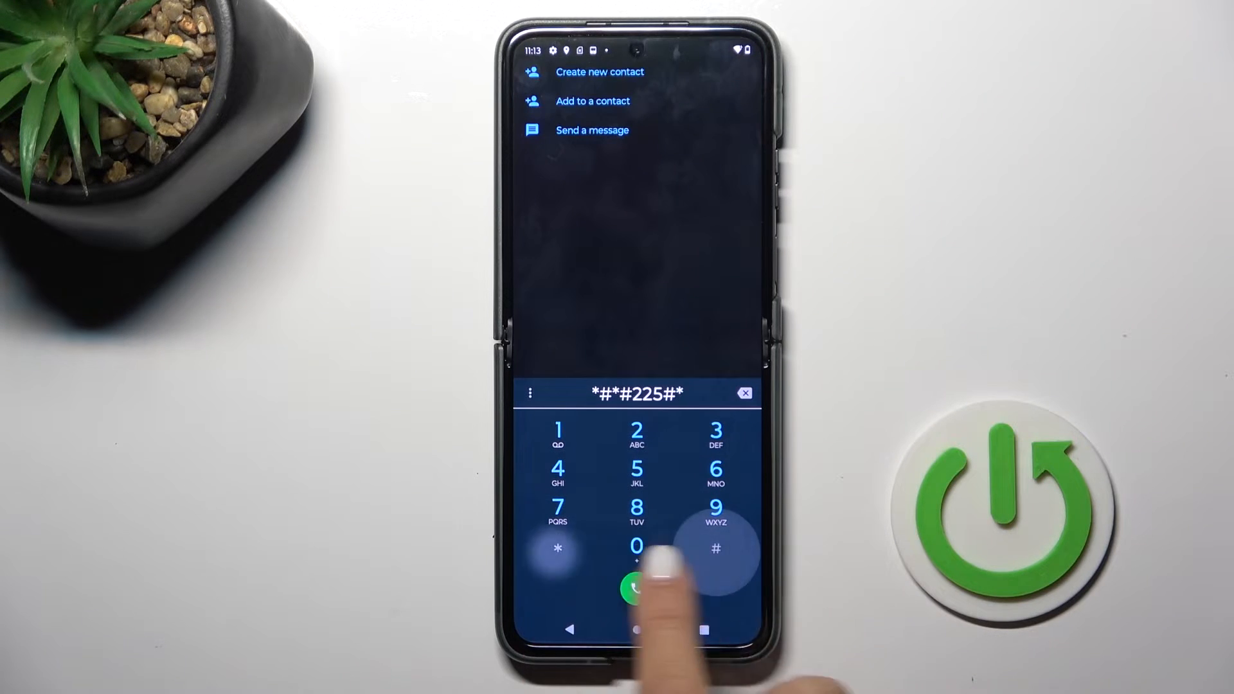
left_click(637, 589)
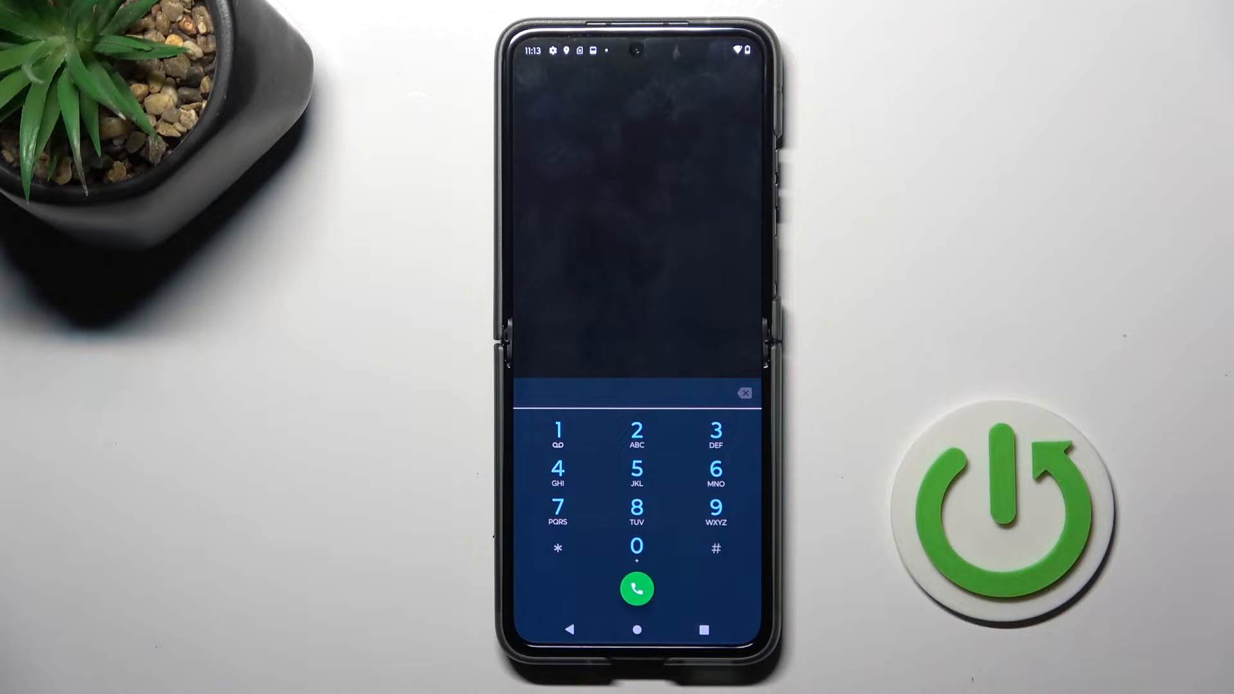
left_click(558, 549)
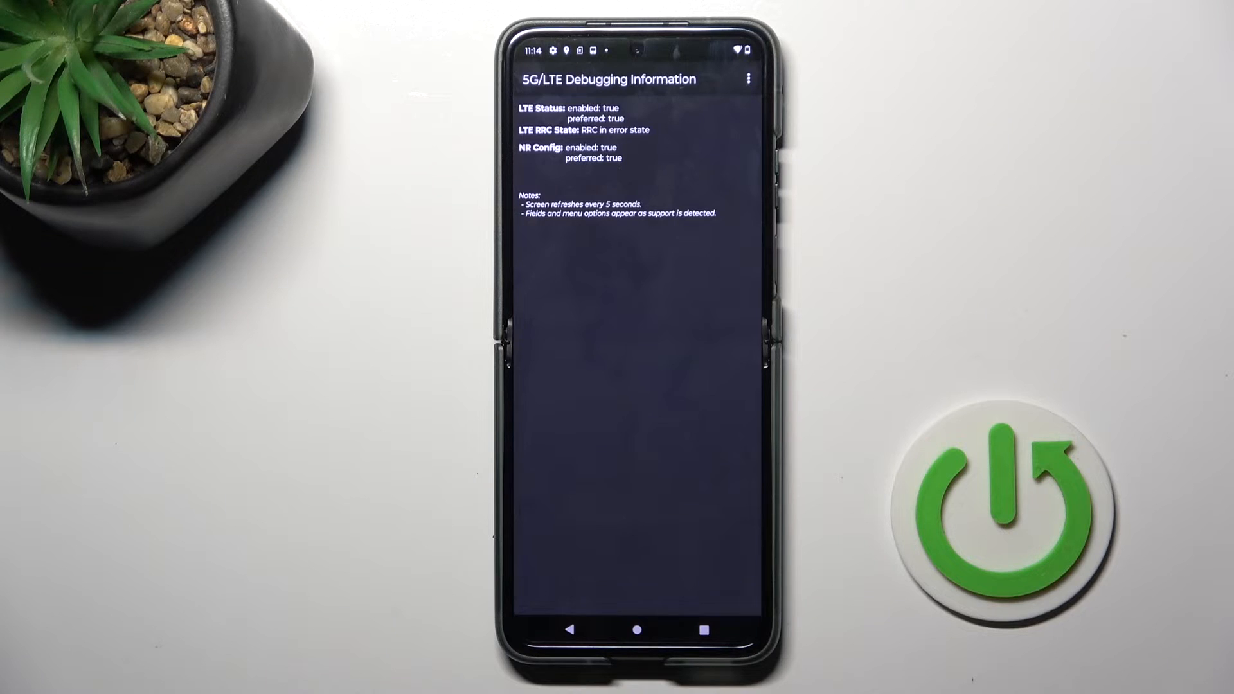
- Leave the 5G/LTE Debugging Information page and go back to the Testing menu
left_click(530, 80)
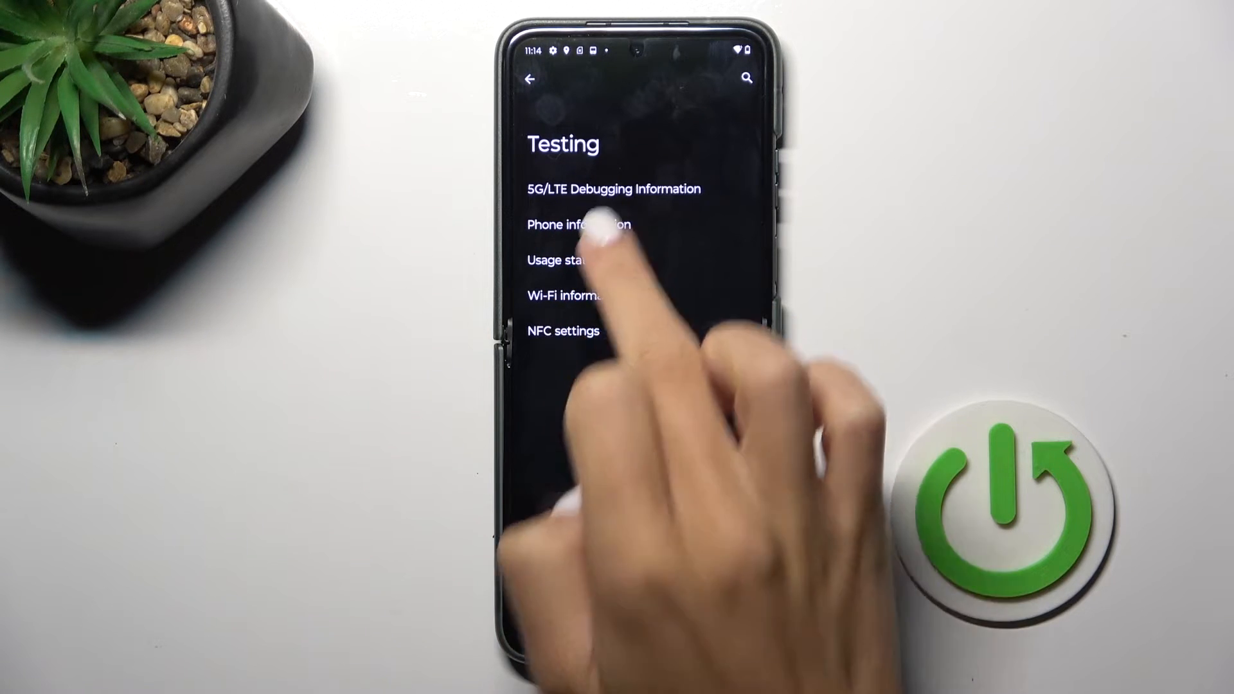
left_click(579, 225)
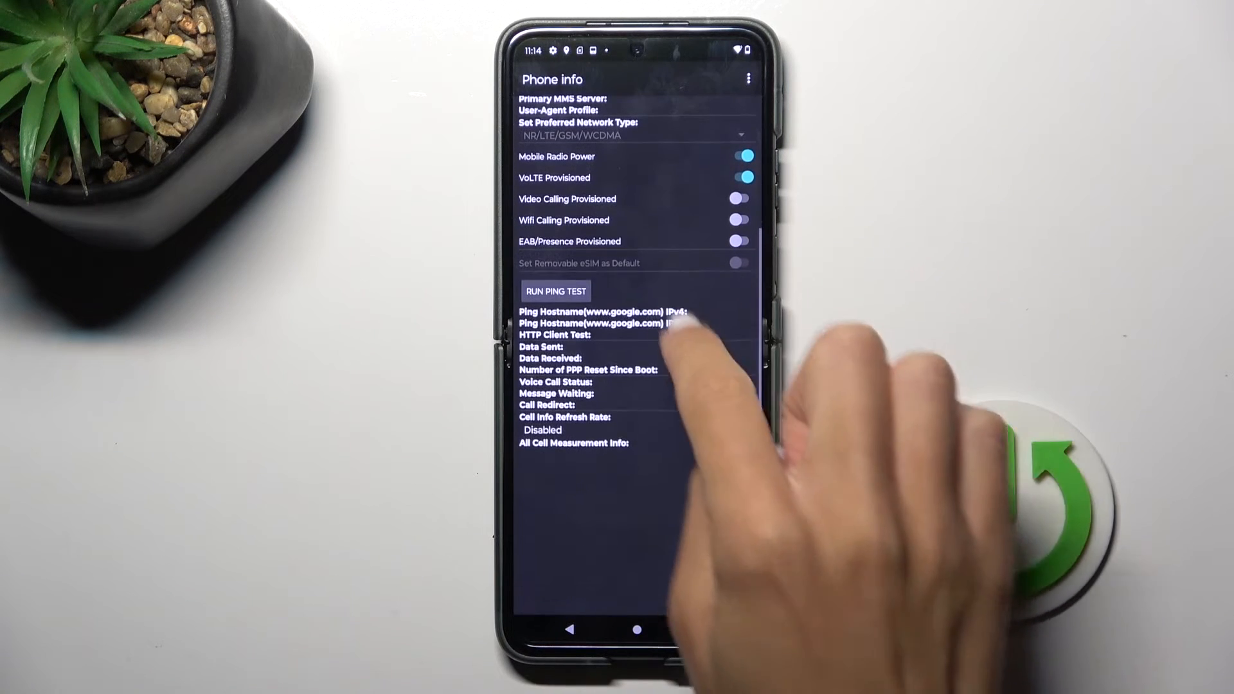
left_click(555, 291)
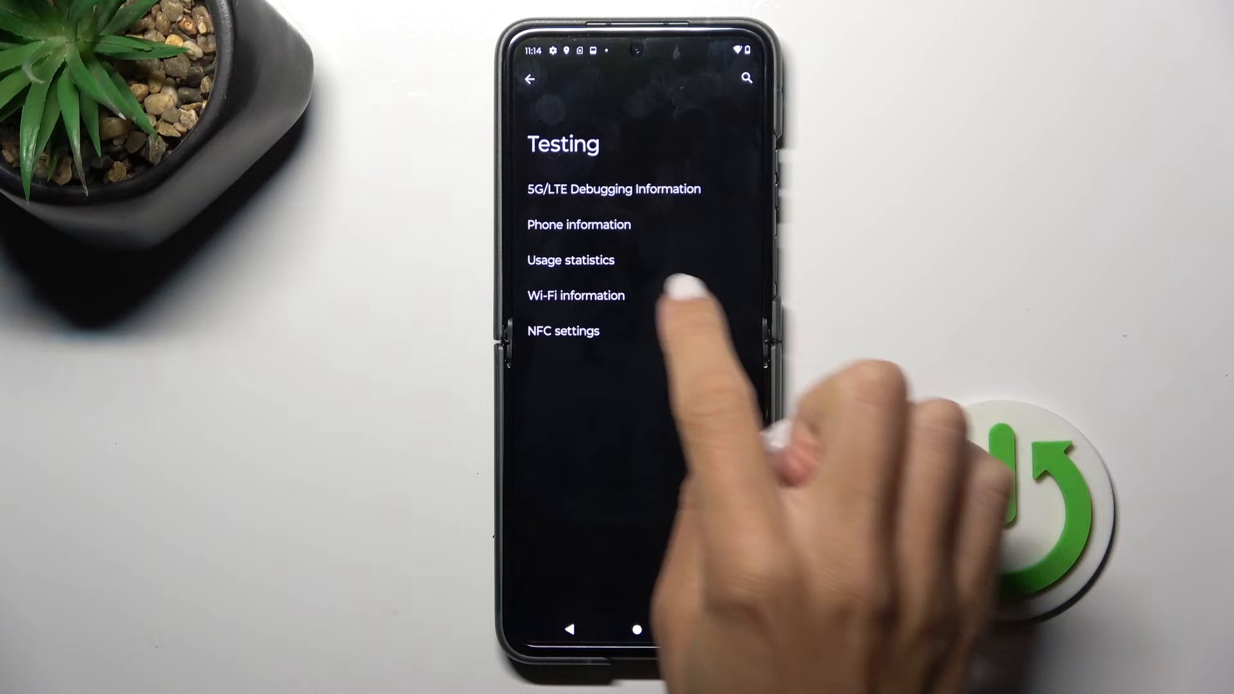
left_click(571, 260)
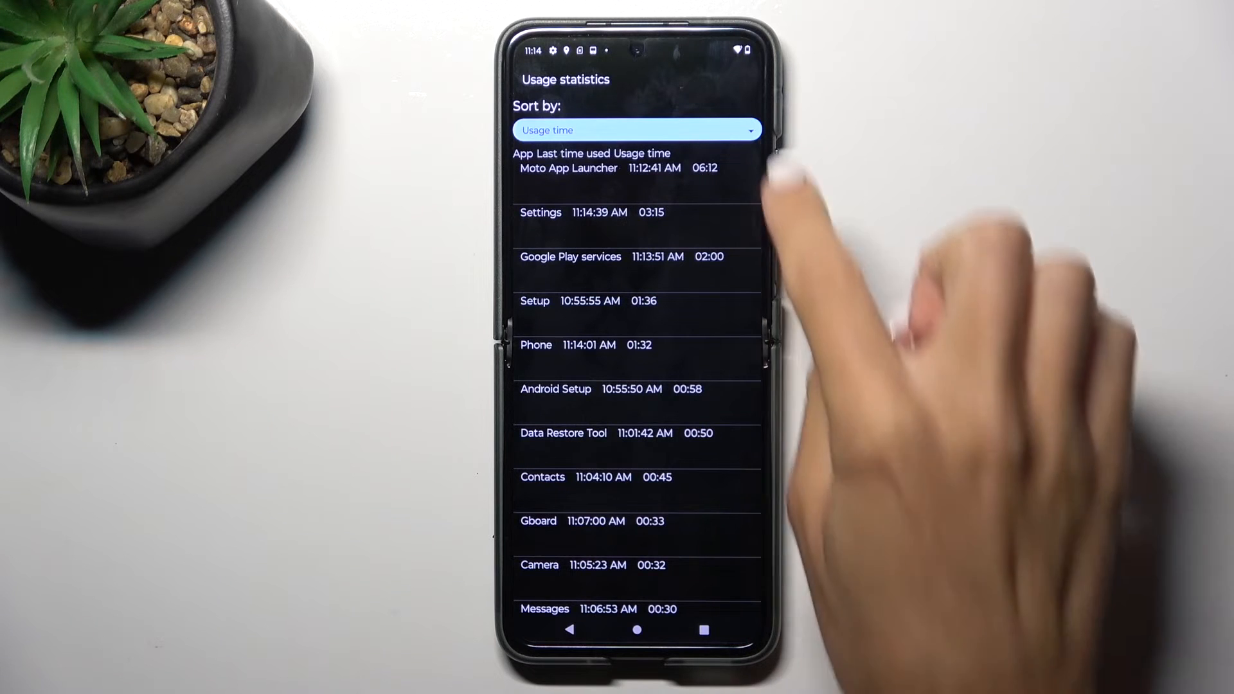
left_click(635, 130)
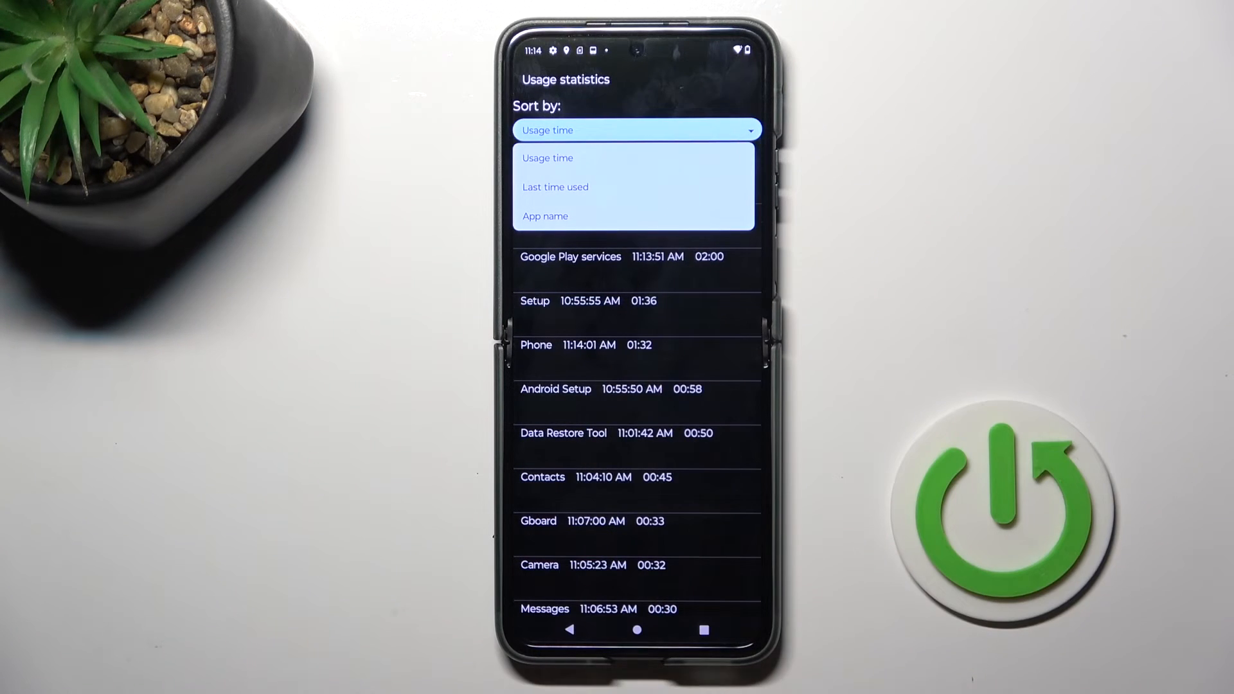
left_click(547, 158)
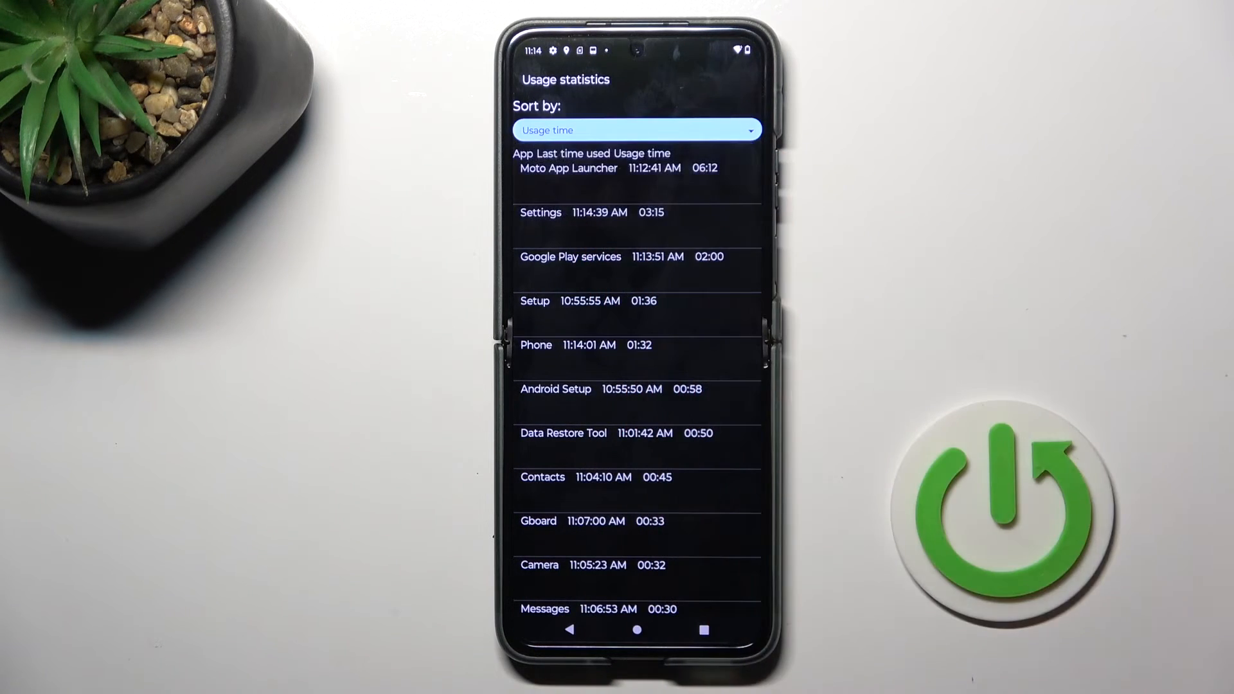
left_click(635, 130)
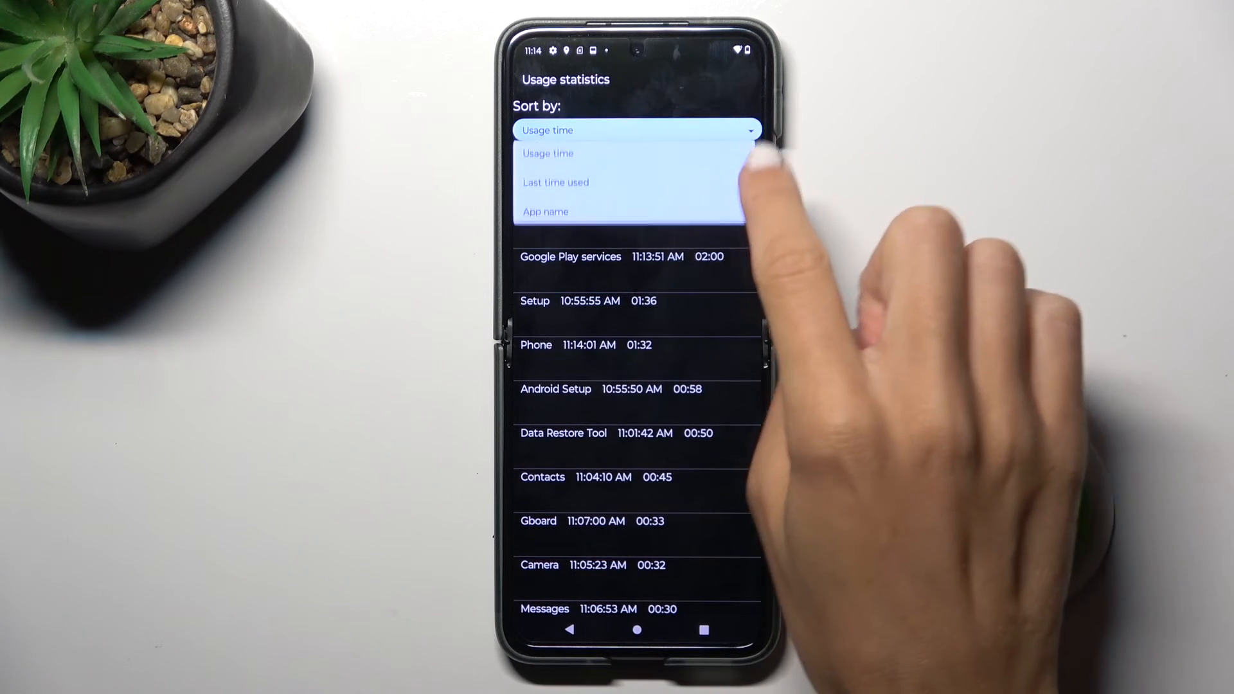
left_click(555, 182)
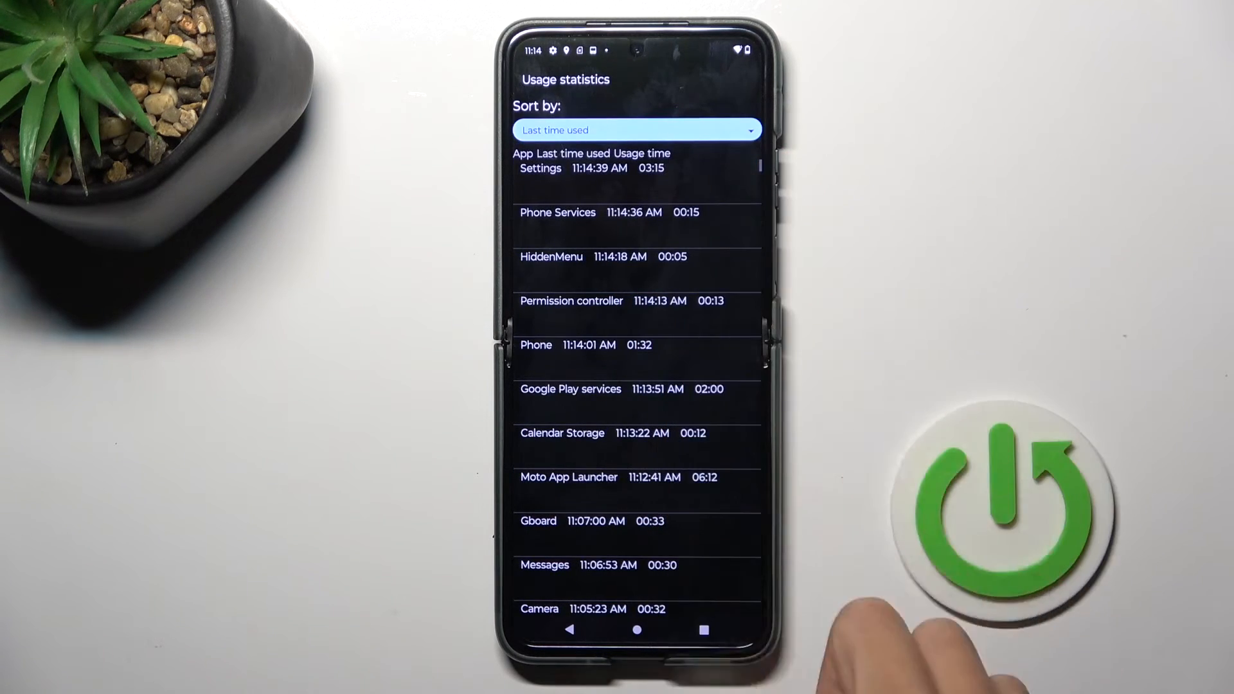
left_click(636, 130)
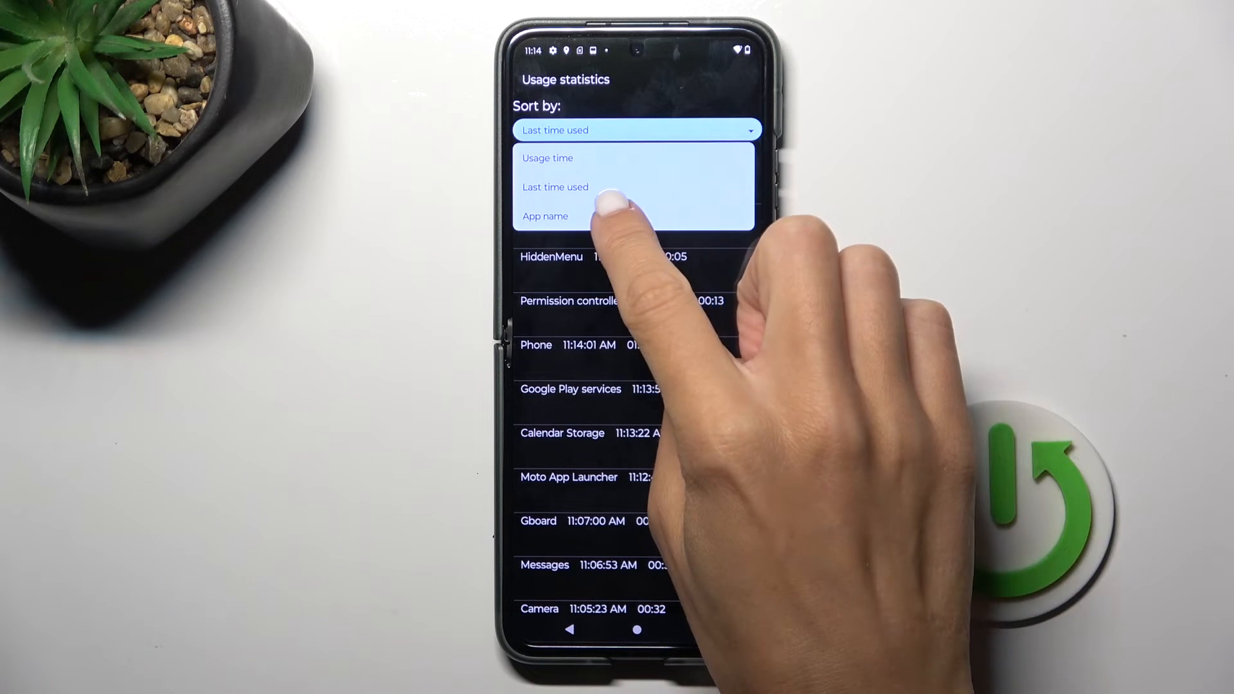
left_click(545, 216)
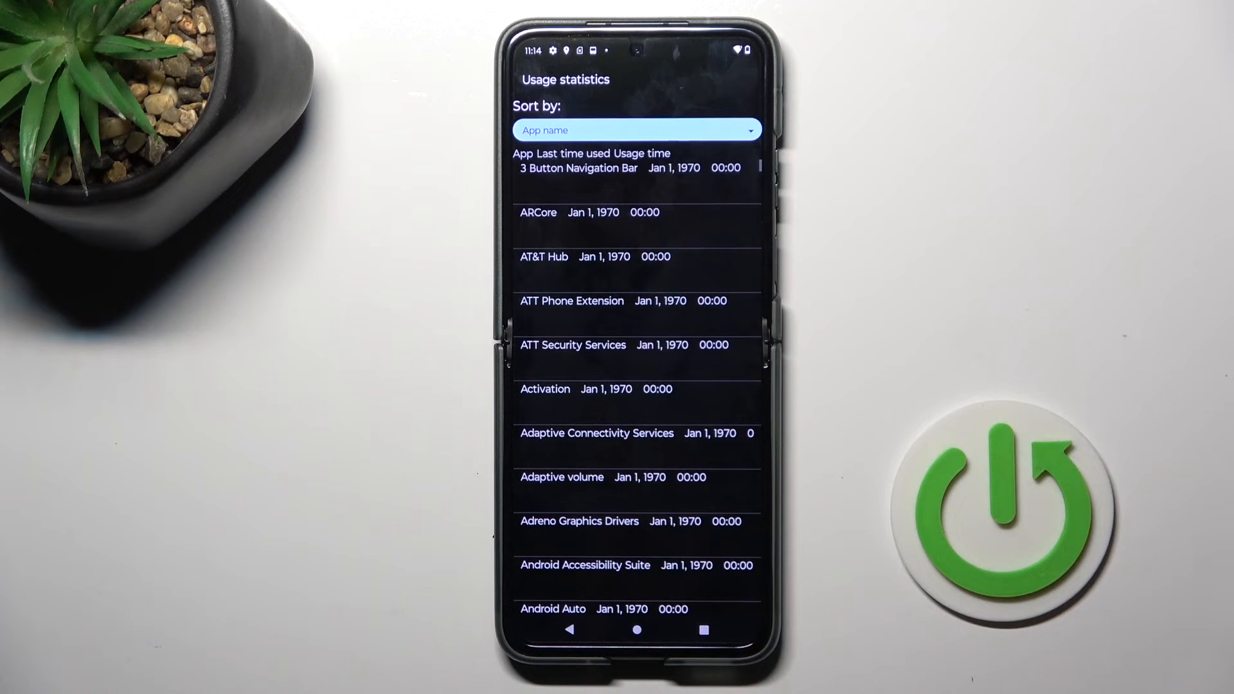
left_click(635, 130)
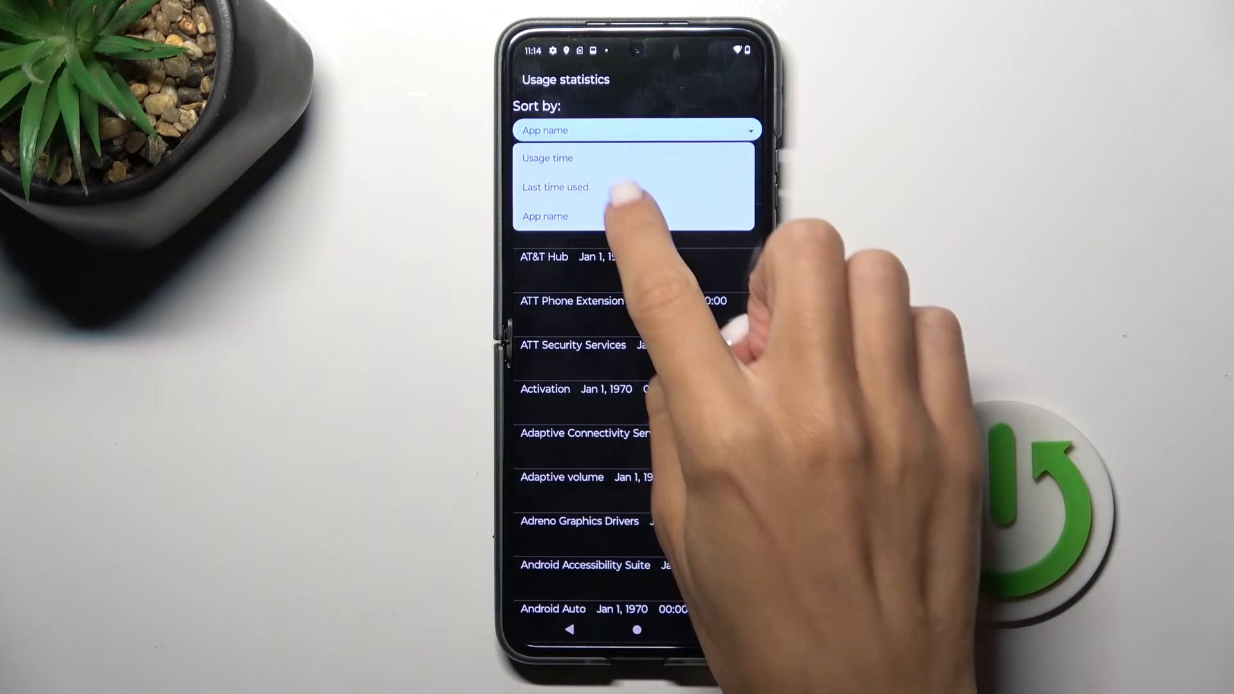
left_click(548, 158)
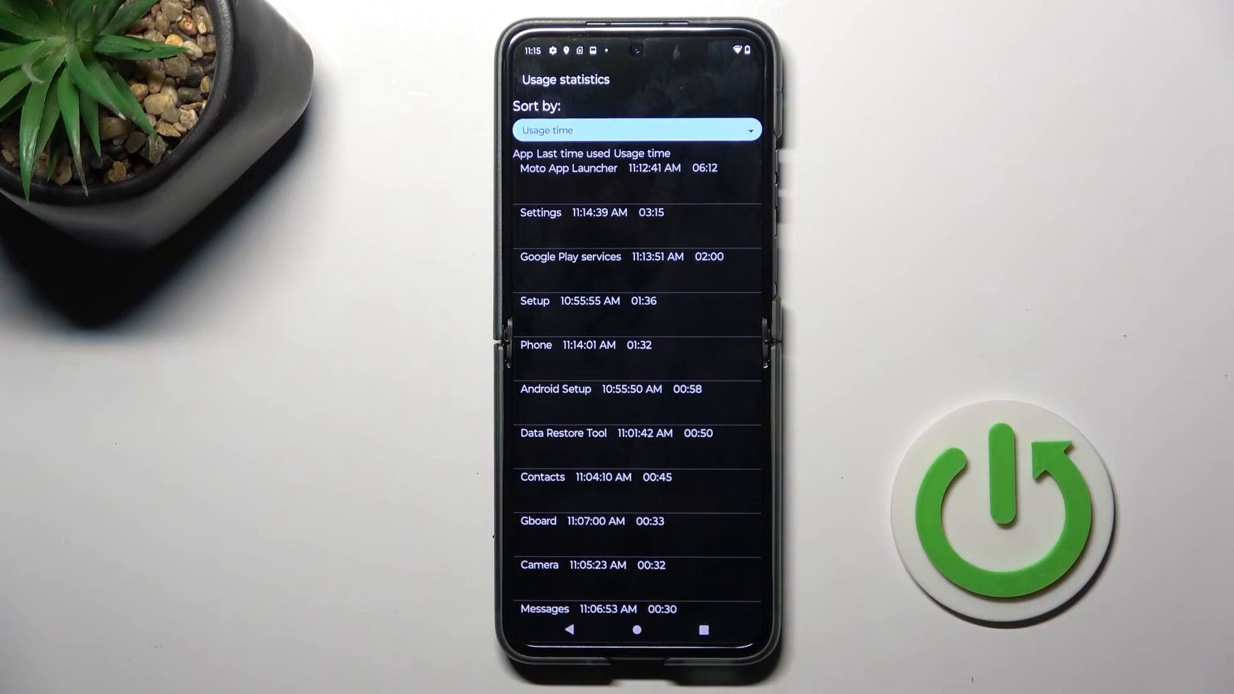
left_click(531, 79)
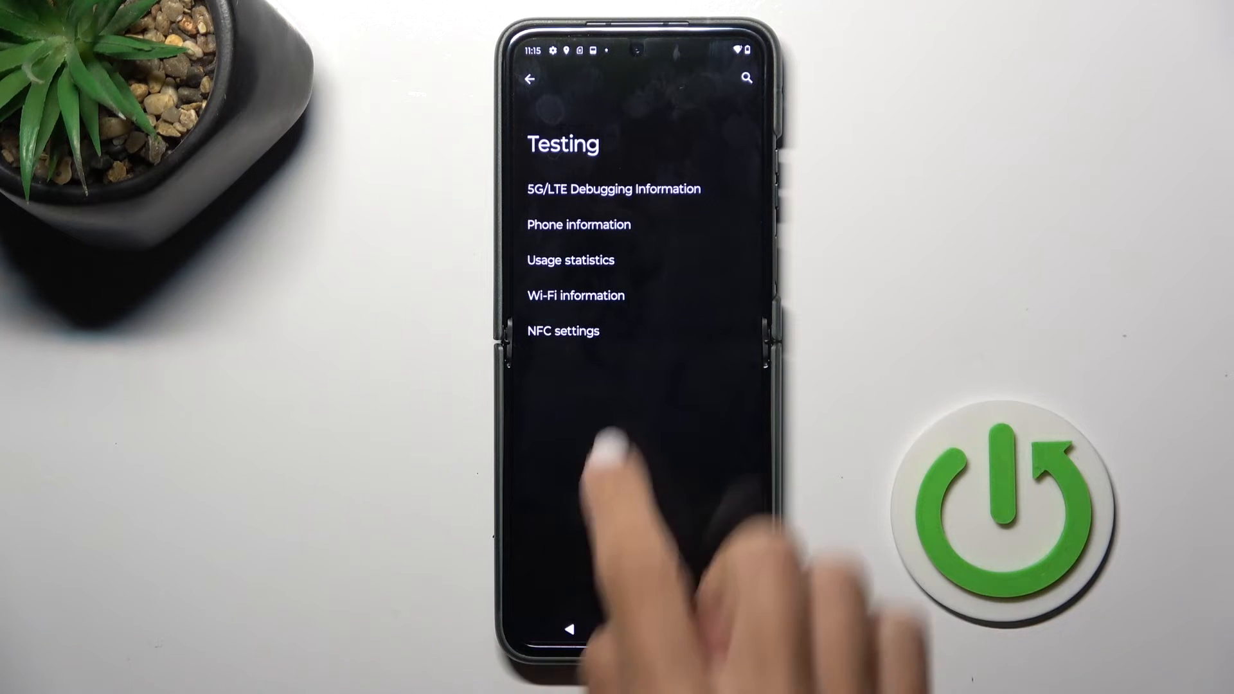
left_click(576, 296)
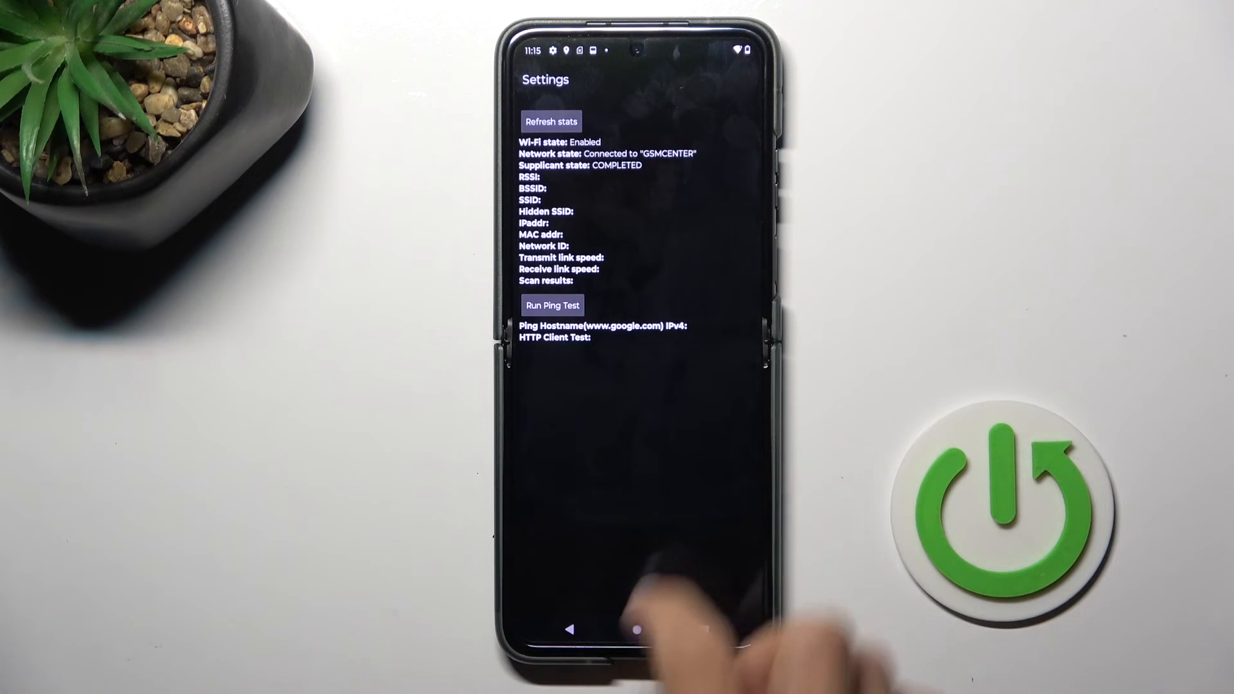
left_click(553, 305)
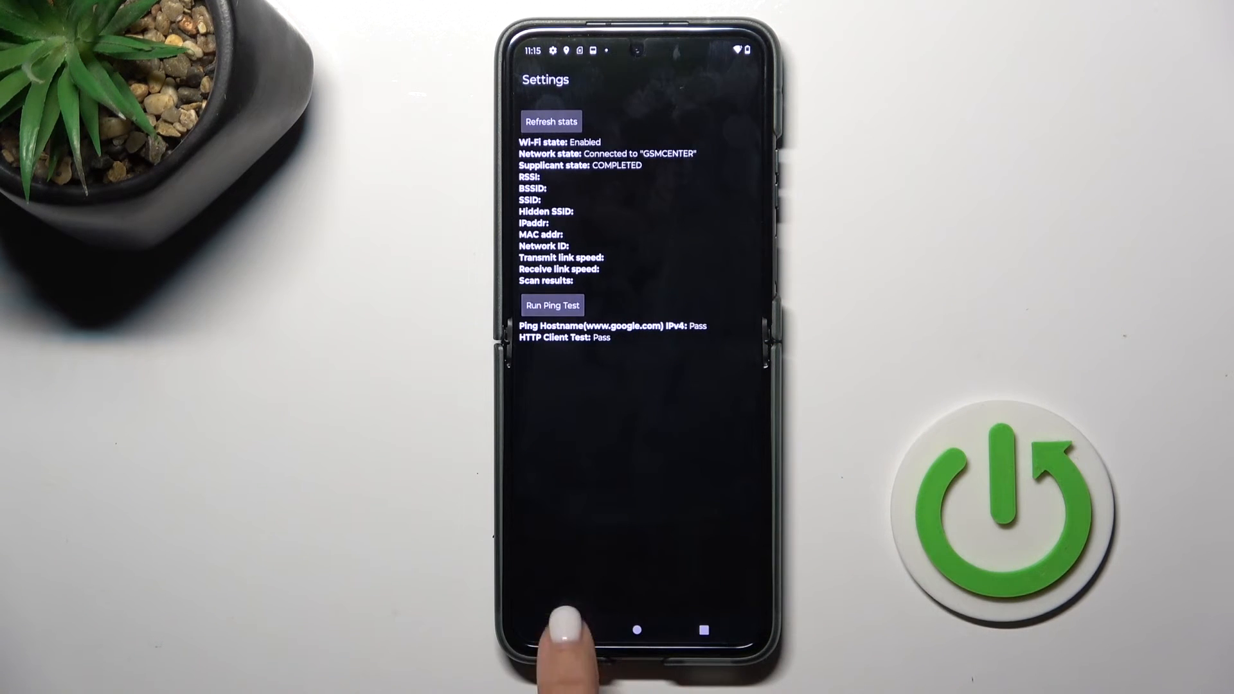
left_click(565, 630)
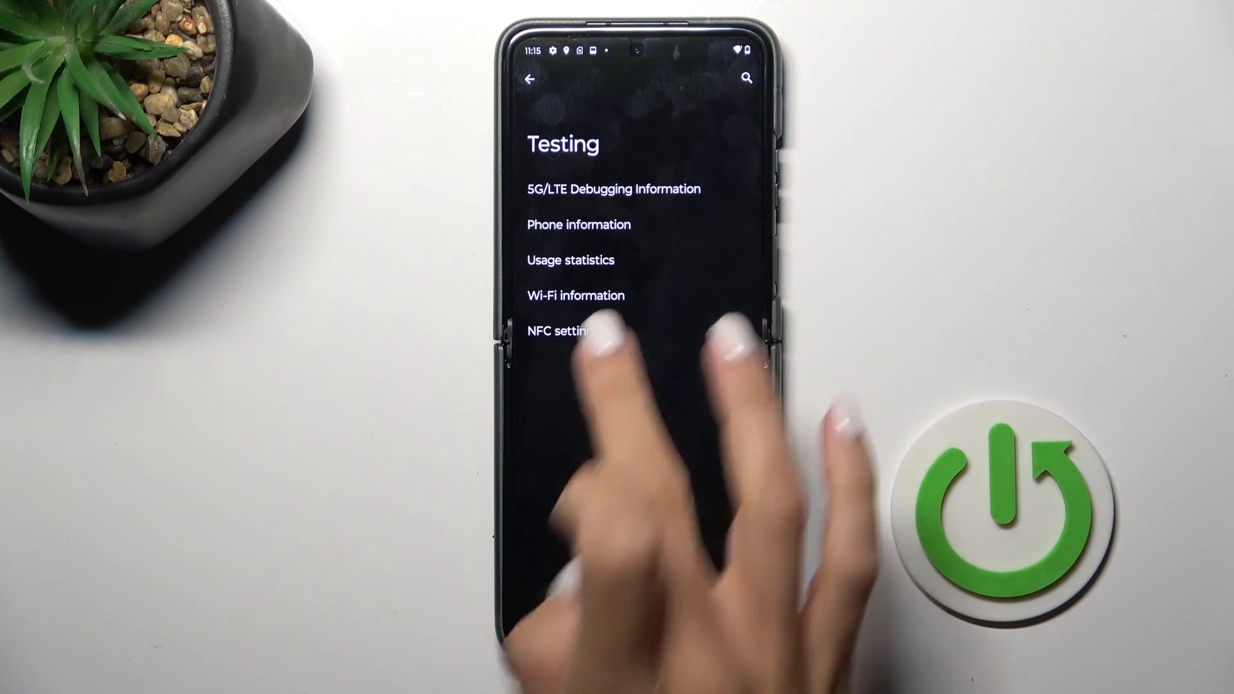
left_click(569, 330)
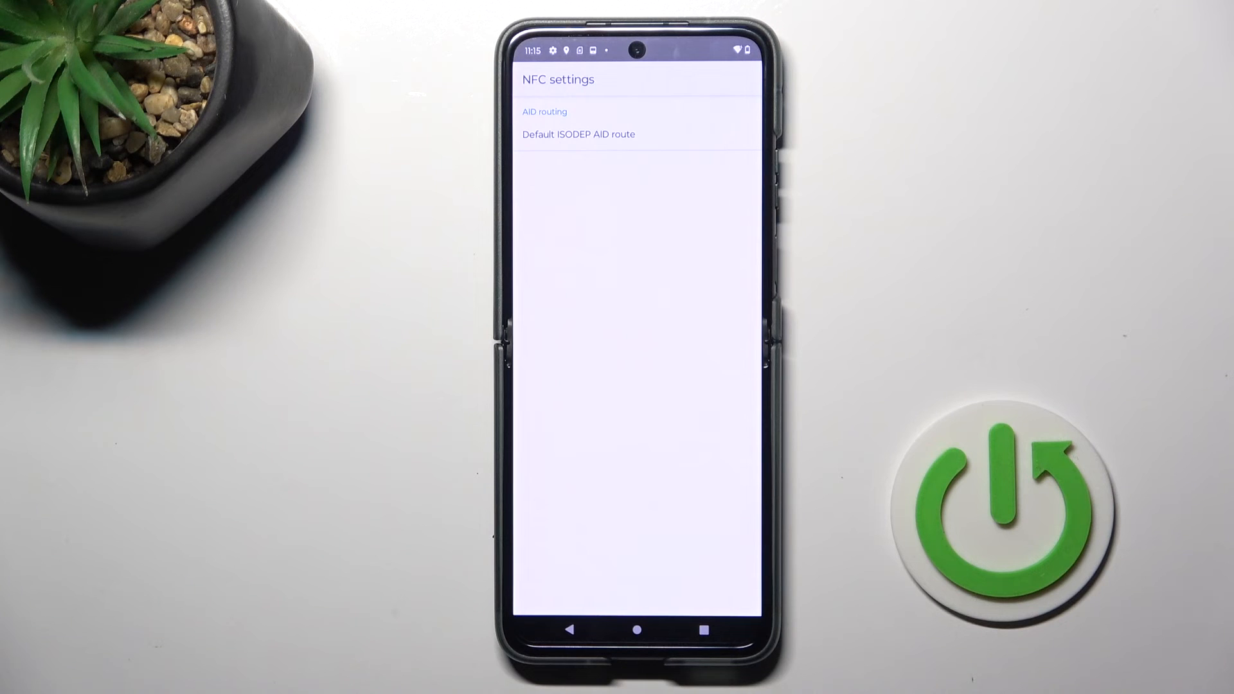
left_click(571, 629)
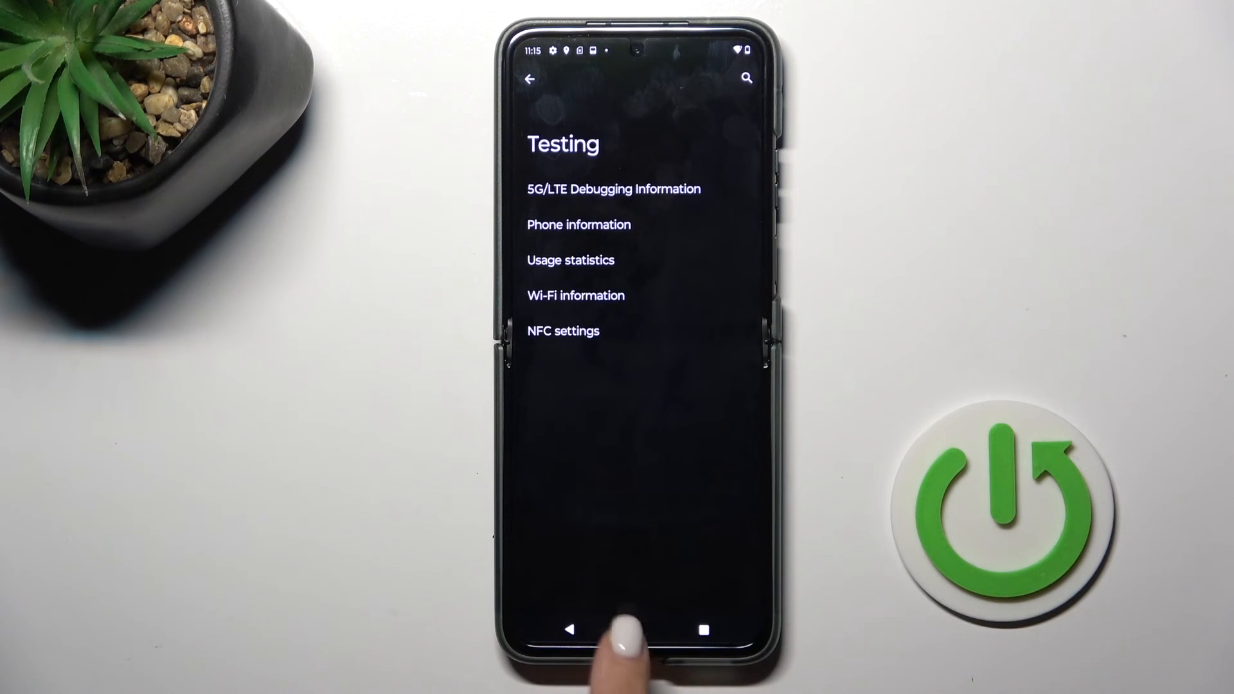